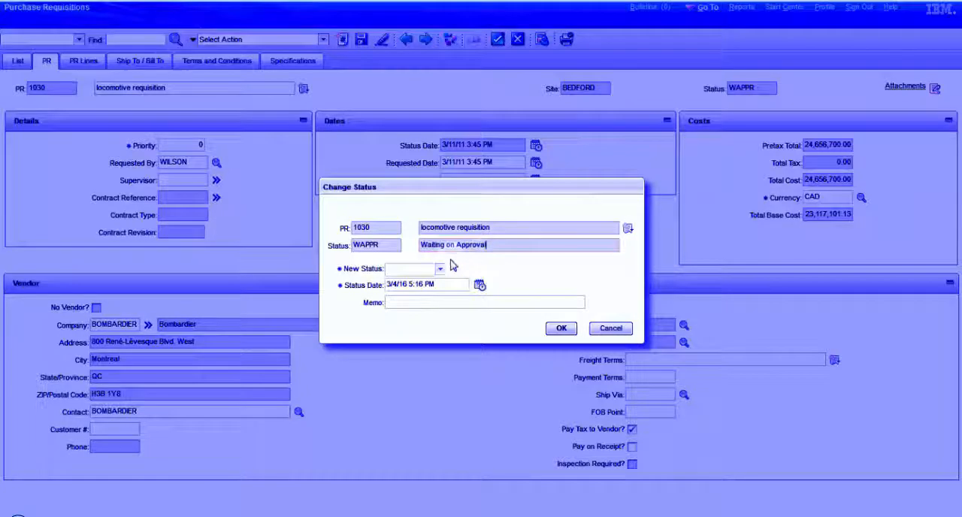
Step: Choose Approved as requisition 1030's new status from the Approved/Canceled list
{"action": "left_click", "coordinate": [439, 269]}
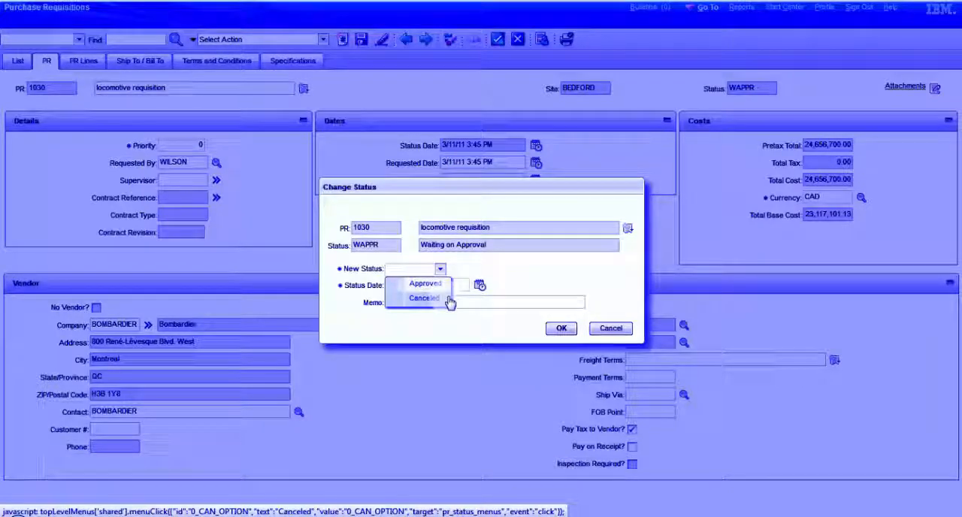
{"action": "left_click", "coordinate": [425, 283]}
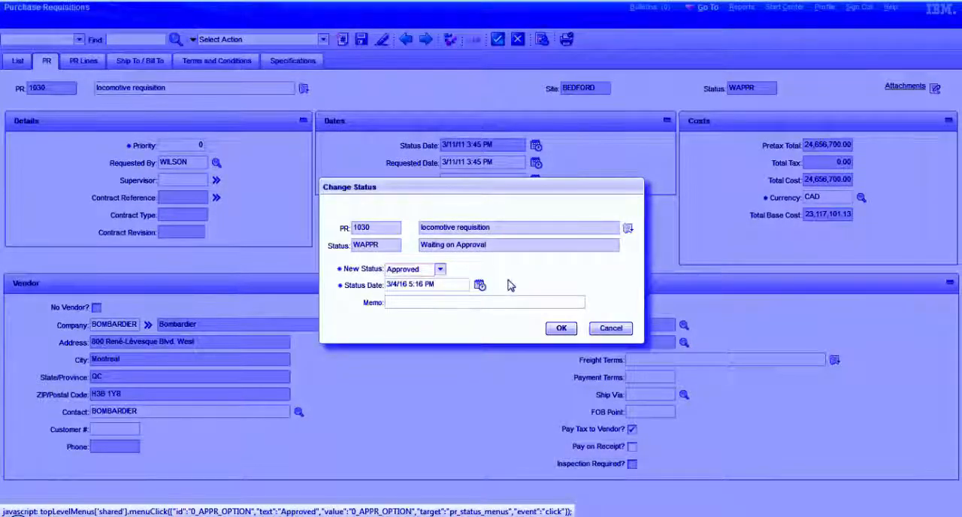
{"action": "left_click", "coordinate": [439, 268]}
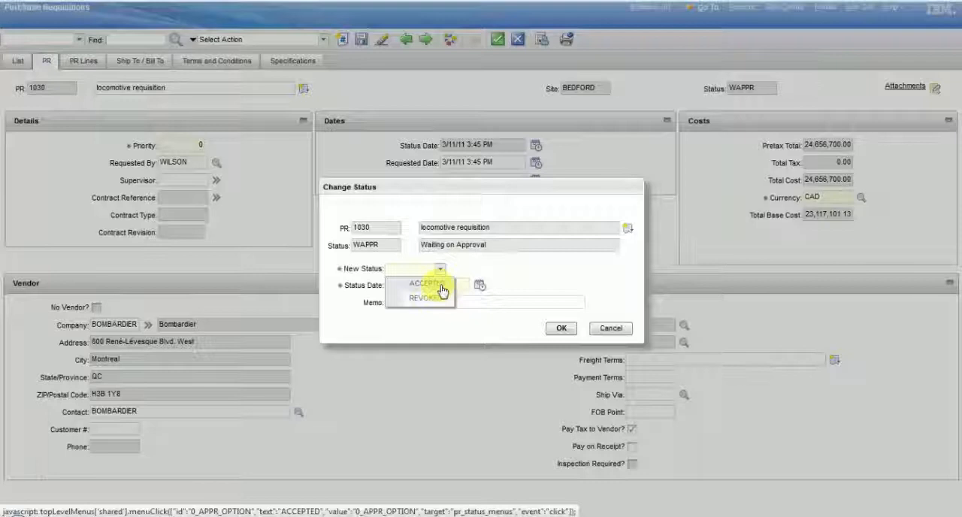
Step: Pick REVOKED from the renamed ACCEPTED/REVOKED status list, ending at the sign-in page
{"action": "left_click", "coordinate": [424, 283]}
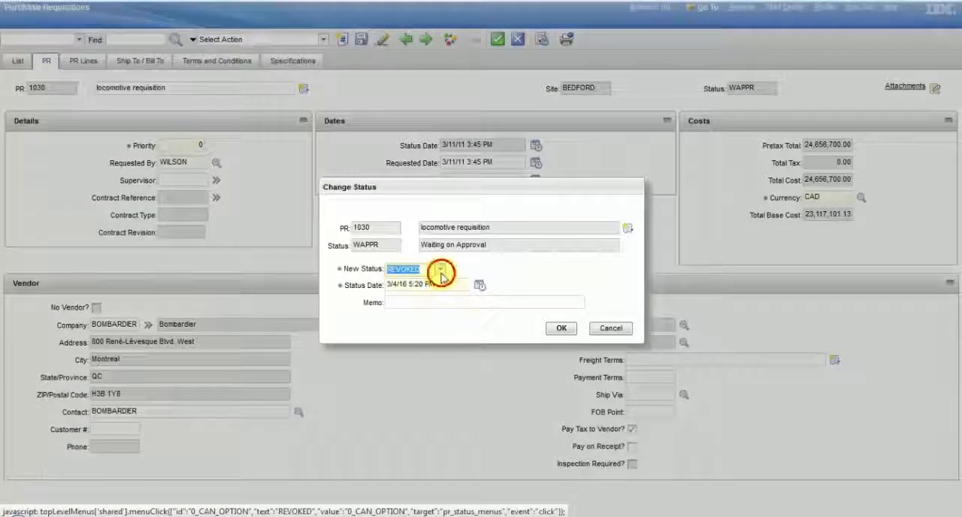
{"action": "left_click", "coordinate": [441, 267]}
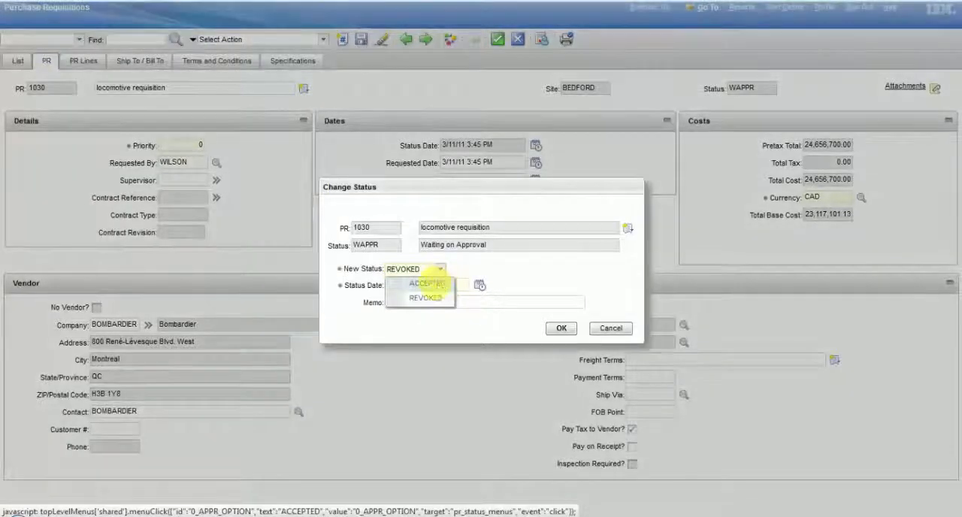
{"action": "left_click", "coordinate": [427, 283]}
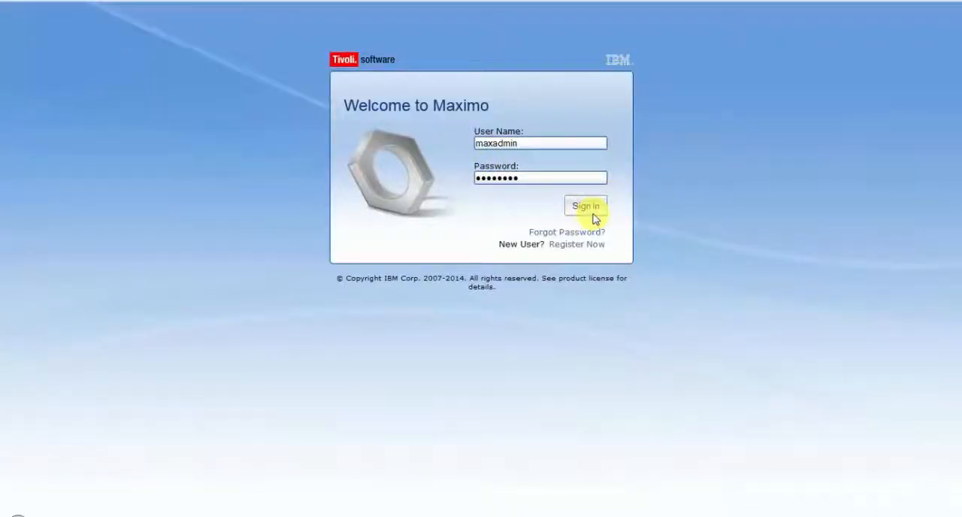
Step: Sign in as MAXADMIN and go to Purchasing > Purchase Requisitions
{"action": "left_click", "coordinate": [587, 206]}
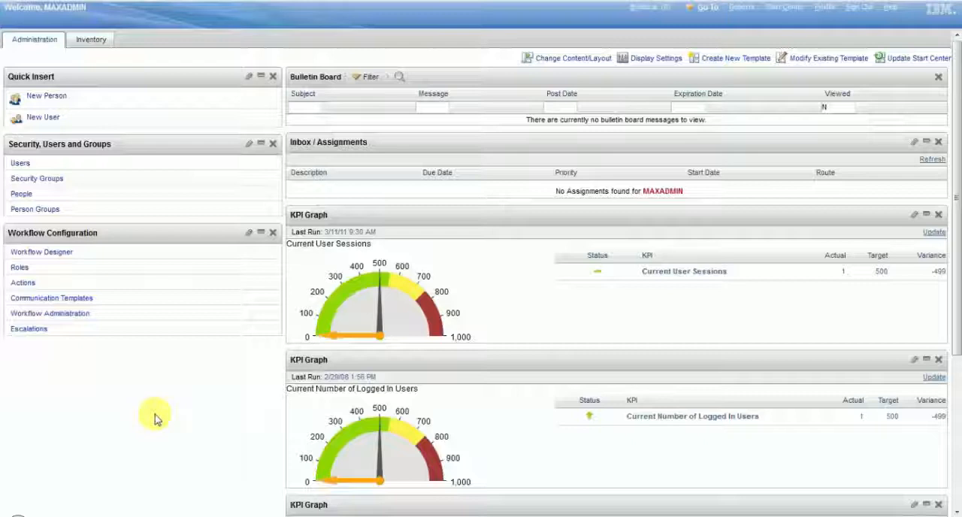
{"action": "mouse_move", "coordinate": [547, 206]}
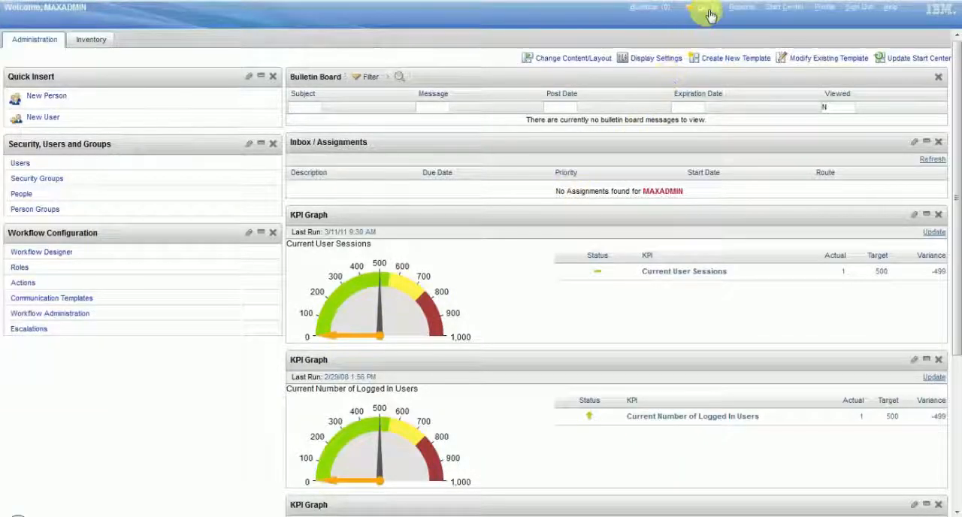
{"action": "left_click", "coordinate": [706, 8]}
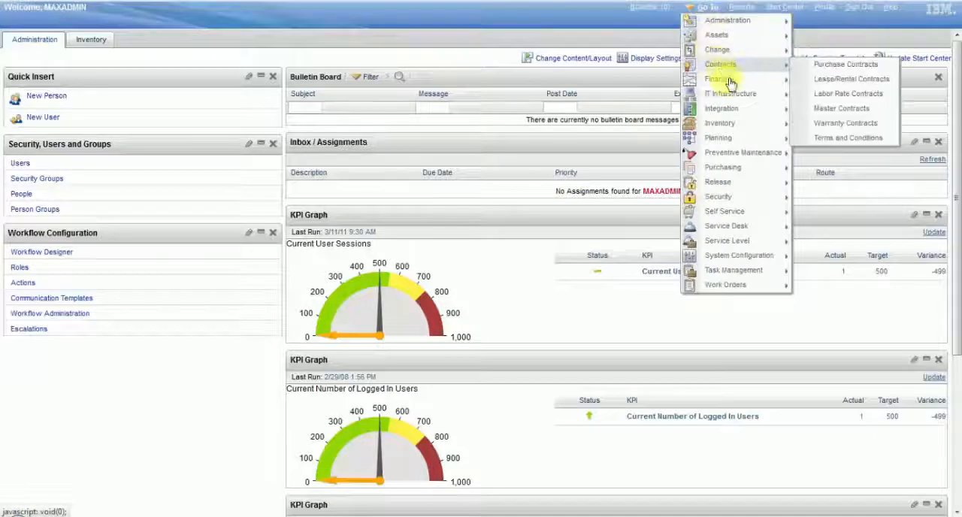
{"action": "mouse_move", "coordinate": [721, 166]}
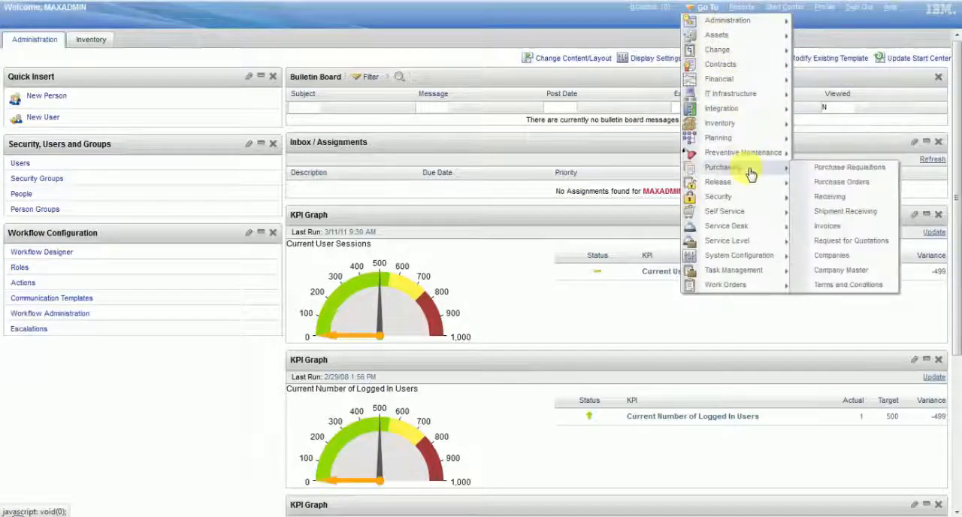
{"action": "mouse_move", "coordinate": [849, 167]}
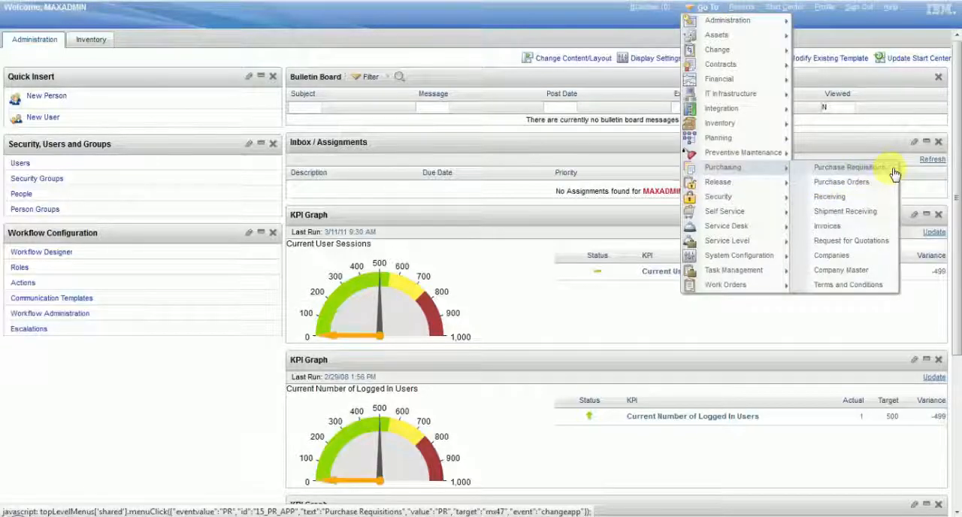
{"action": "left_click", "coordinate": [849, 167]}
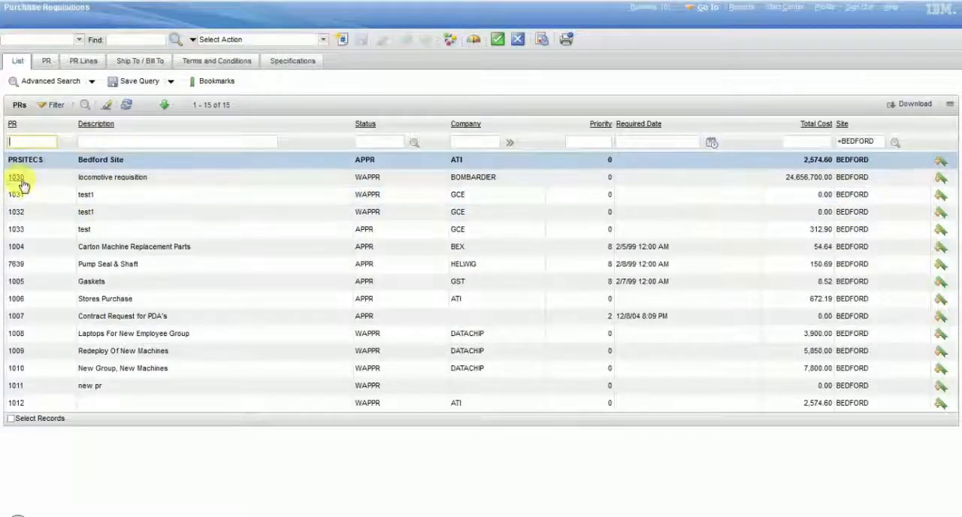
Step: Open PR 1030 and start its Change Status from WAPPR
{"action": "left_click", "coordinate": [17, 178]}
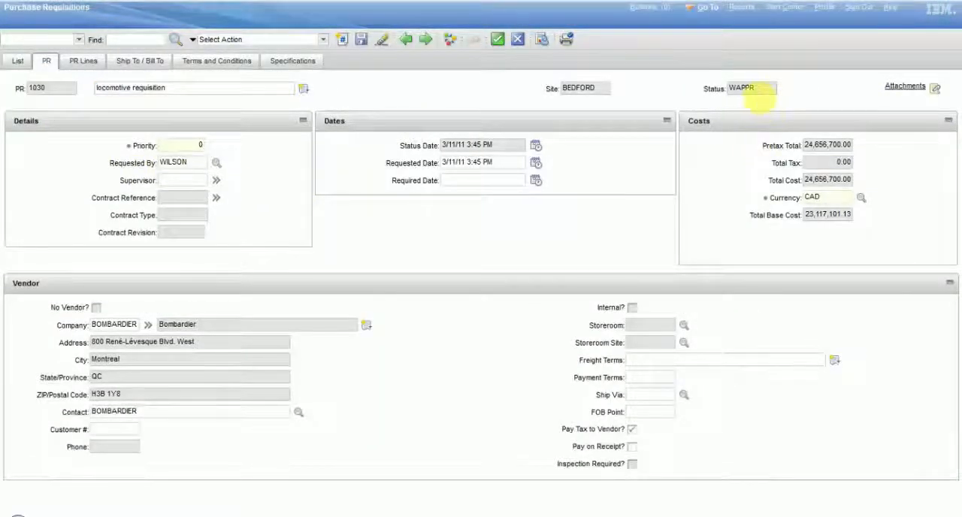
{"action": "mouse_move", "coordinate": [669, 88]}
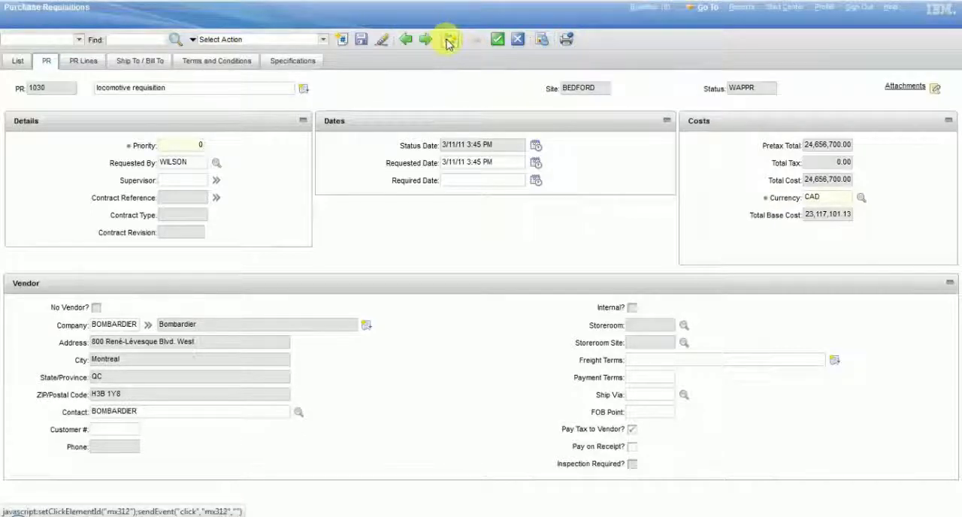
{"action": "mouse_move", "coordinate": [448, 40]}
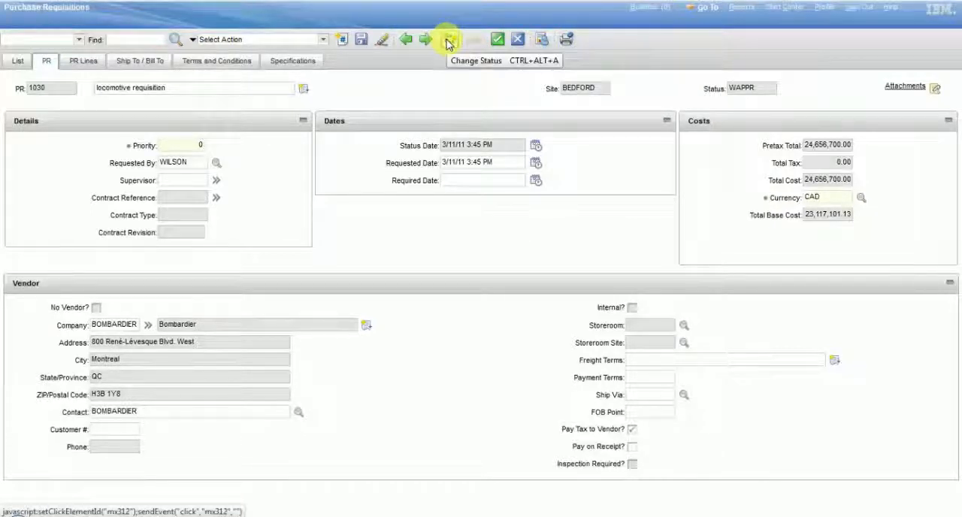
{"action": "left_click", "coordinate": [448, 39]}
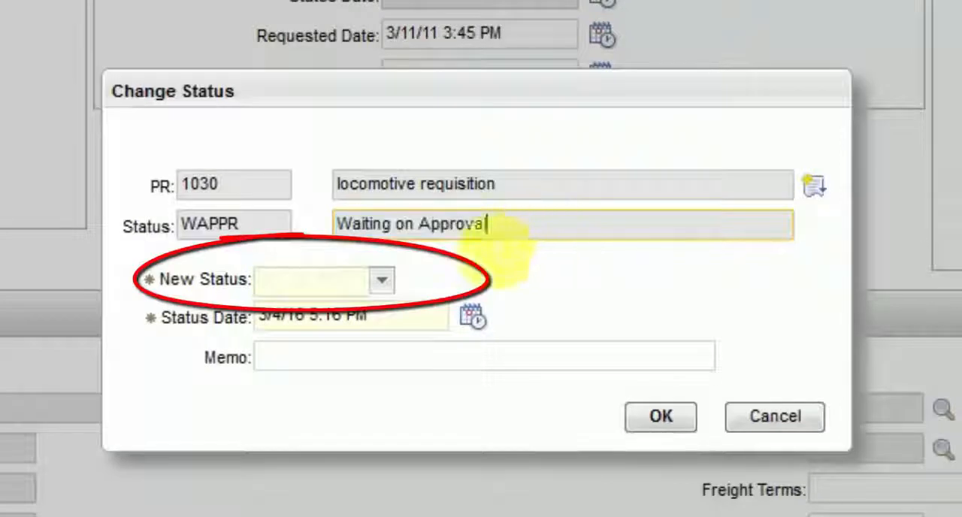
Step: Select Approved from the Approved/Canceled list, then cancel so 1030 stays WAPPR
{"action": "left_click", "coordinate": [382, 279]}
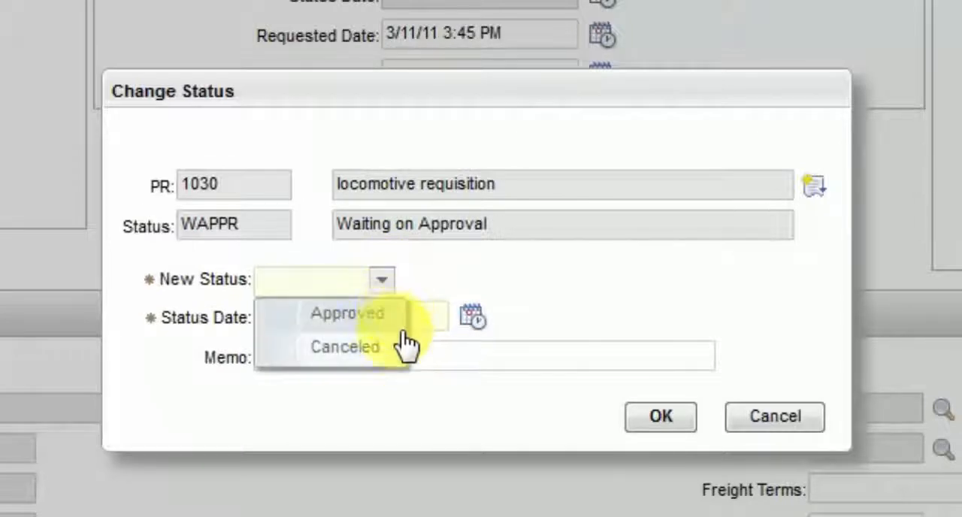
{"action": "mouse_move", "coordinate": [406, 354]}
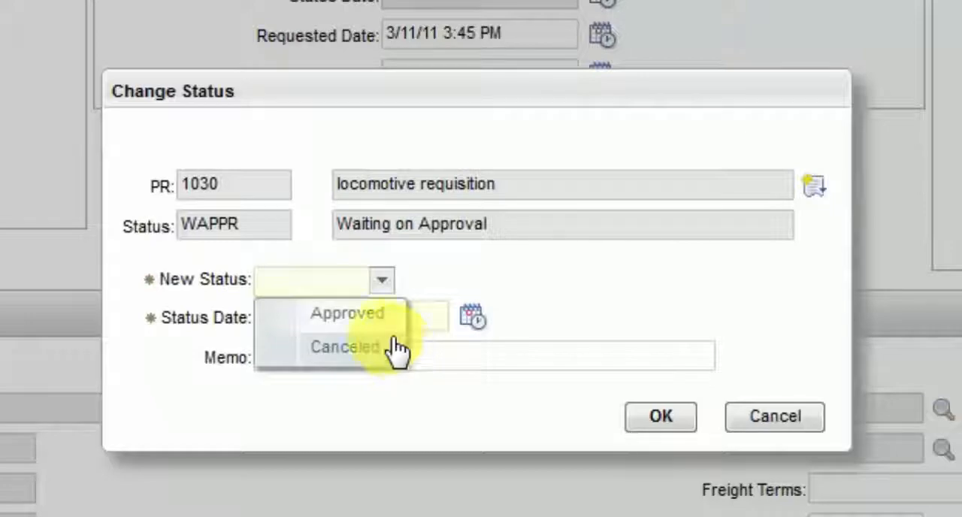
{"action": "left_click", "coordinate": [346, 312]}
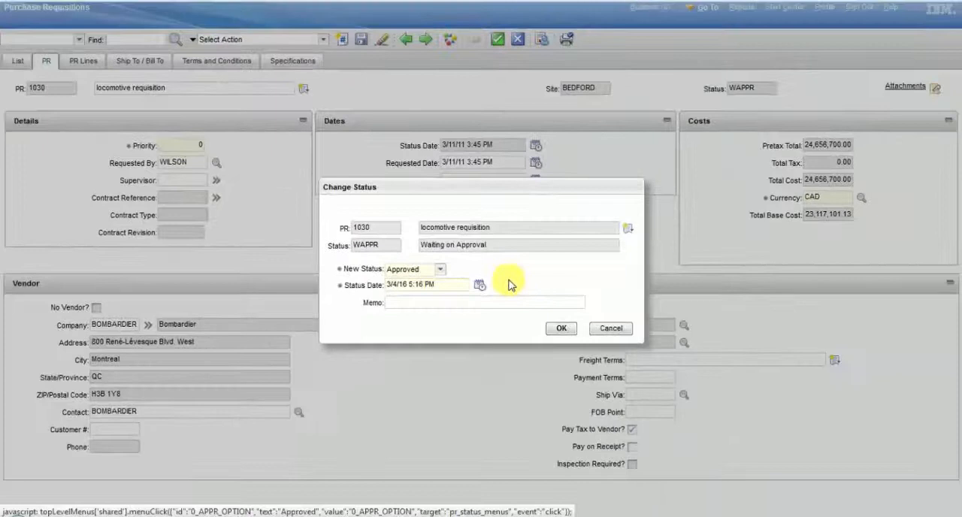
{"action": "mouse_move", "coordinate": [611, 328]}
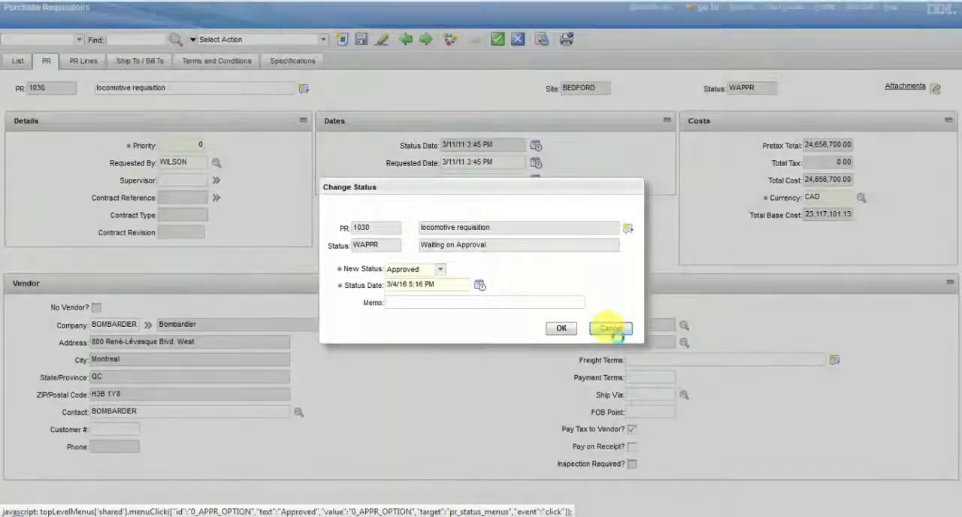
{"action": "left_click", "coordinate": [611, 327]}
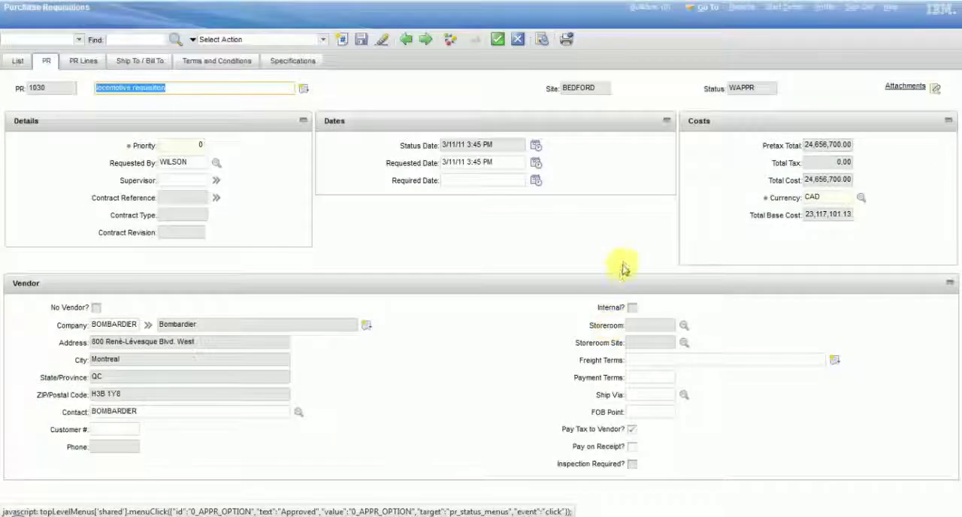
Step: Return to the start center and bring up the Go To applications menu
{"action": "left_click", "coordinate": [618, 268]}
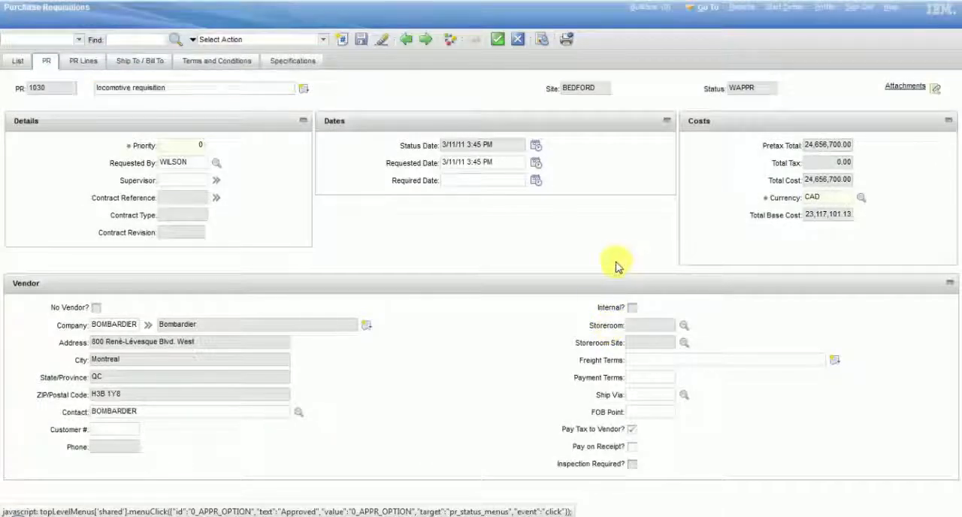
{"action": "mouse_move", "coordinate": [729, 48]}
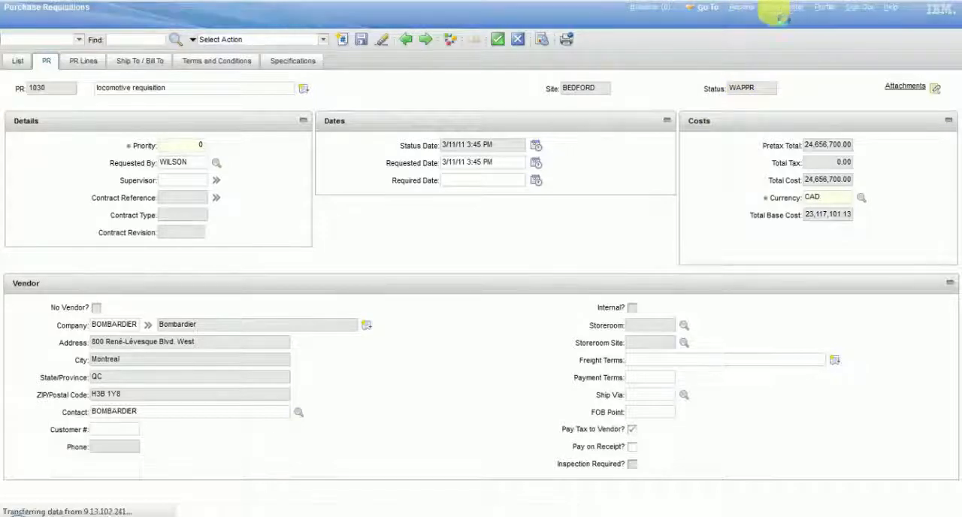
{"action": "left_click", "coordinate": [741, 6]}
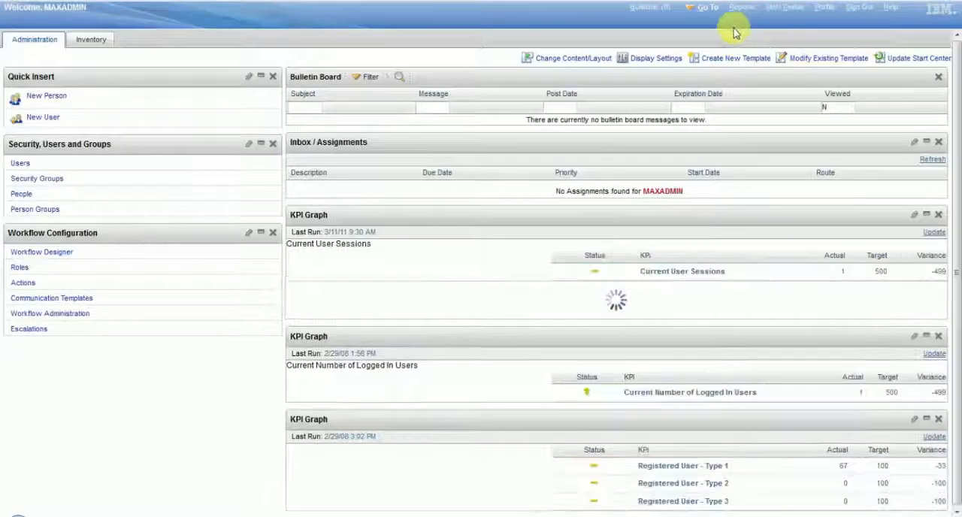
{"action": "left_click", "coordinate": [705, 6]}
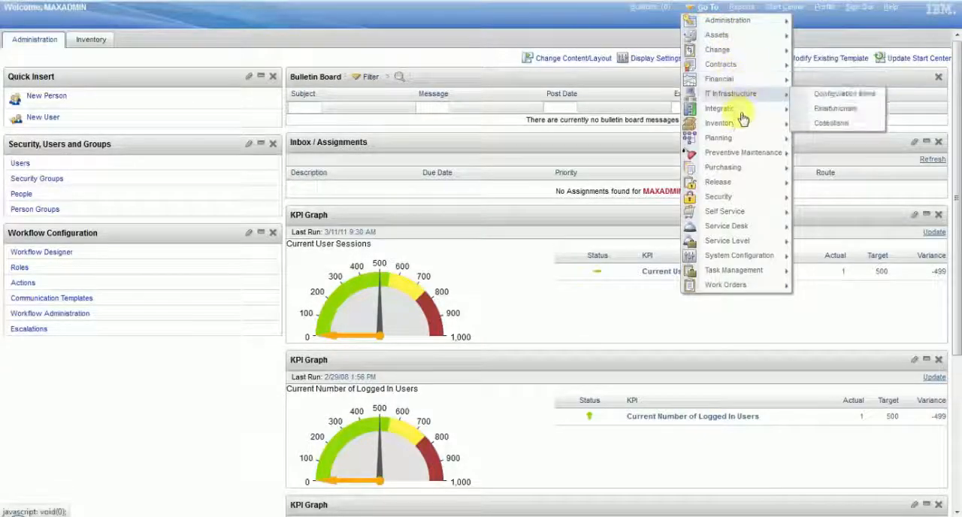
{"action": "mouse_move", "coordinate": [737, 255]}
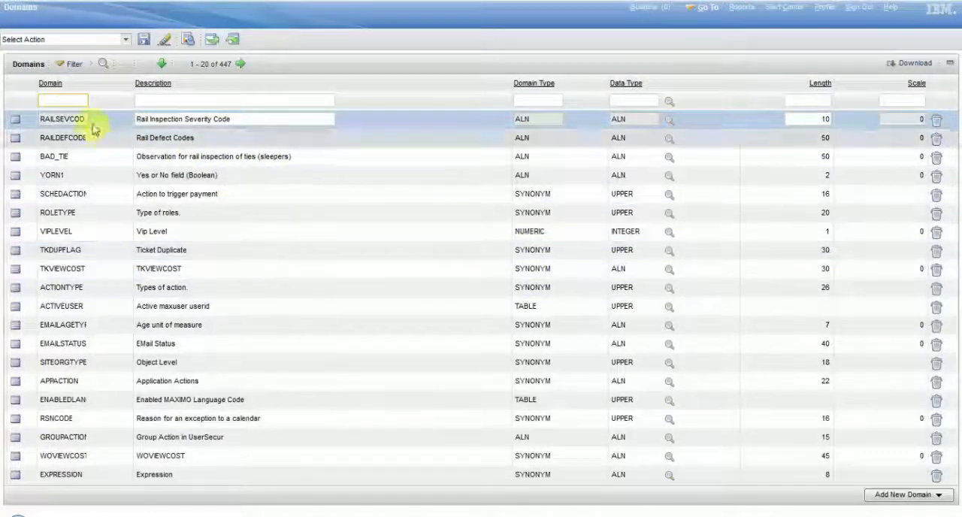
Step: Filter the Domains list by 'pr' to reach the PRSTATUS synonym domain
{"action": "left_click", "coordinate": [63, 99]}
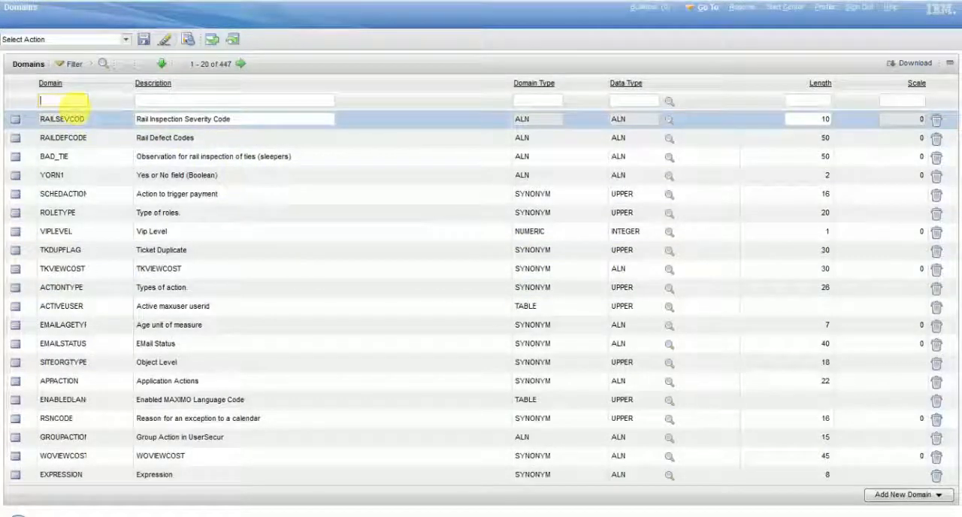
{"action": "type", "text": "prstatus"}
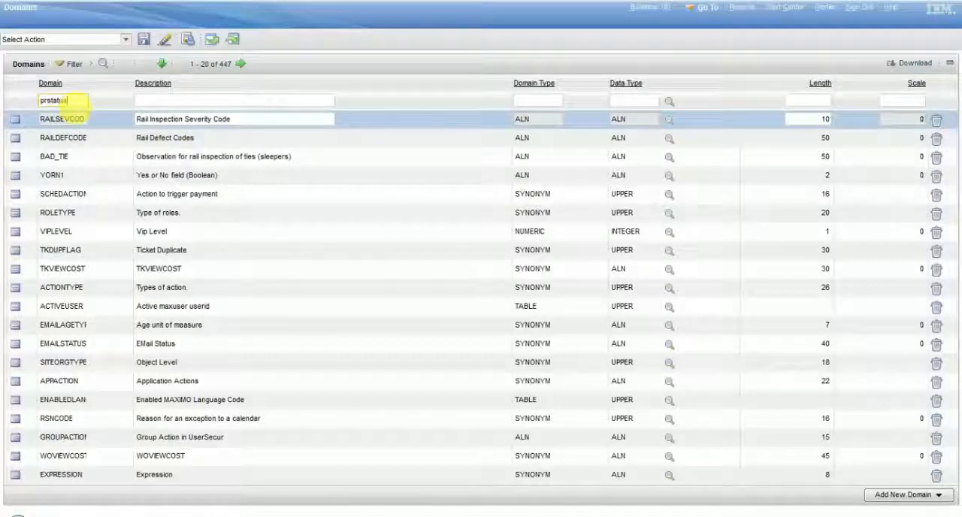
{"action": "key", "text": "Enter"}
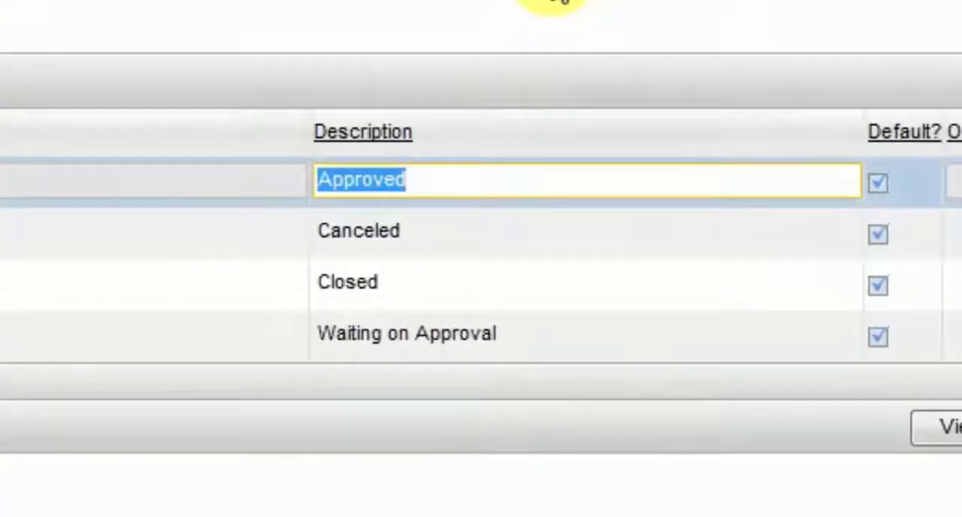
Step: Describe APPR as ACCEPTED and CAN as REVOKED in the PRSTATUS domain
{"action": "type", "text": "ACCEPTED"}
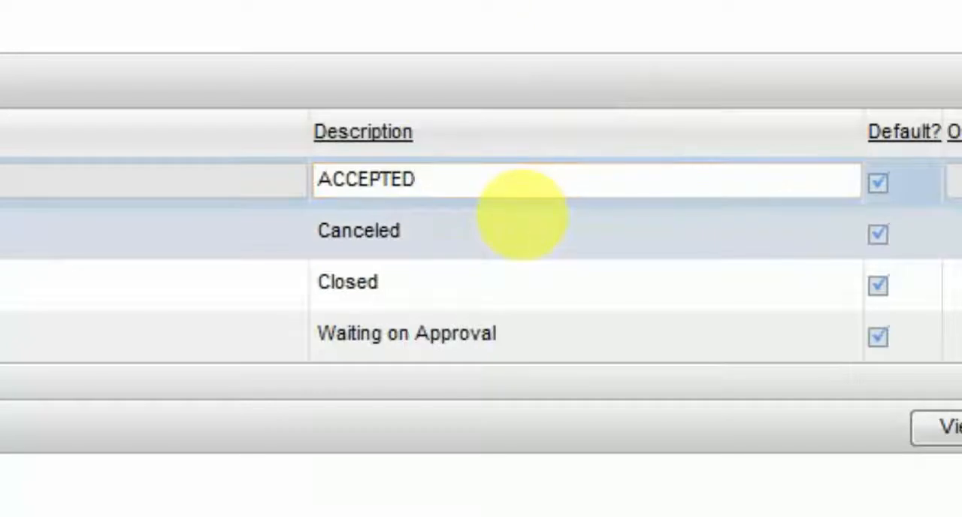
{"action": "double_click", "coordinate": [358, 231]}
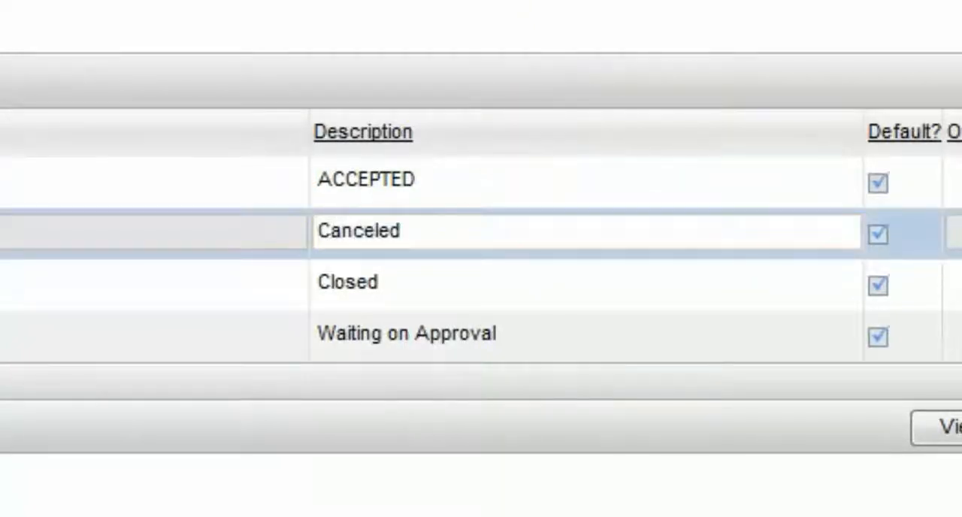
{"action": "double_click", "coordinate": [358, 232]}
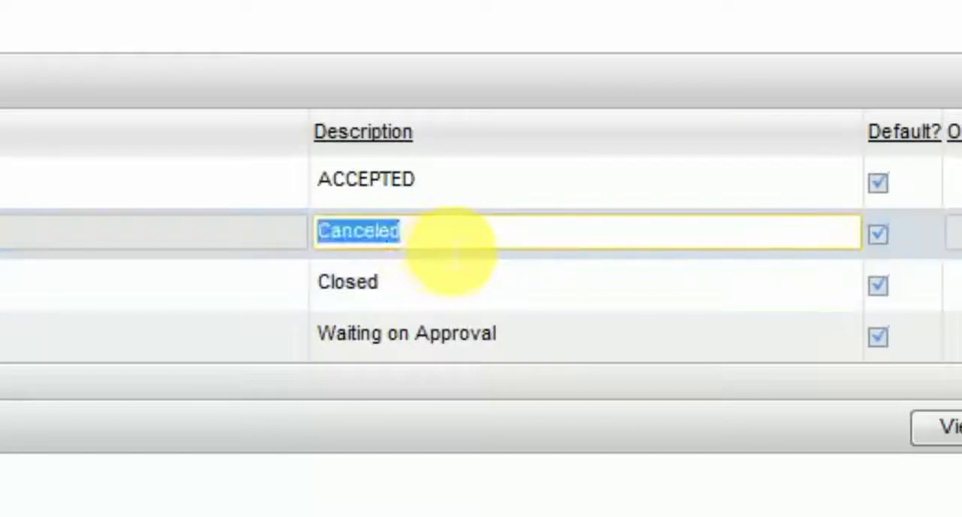
{"action": "mouse_move", "coordinate": [225, 68]}
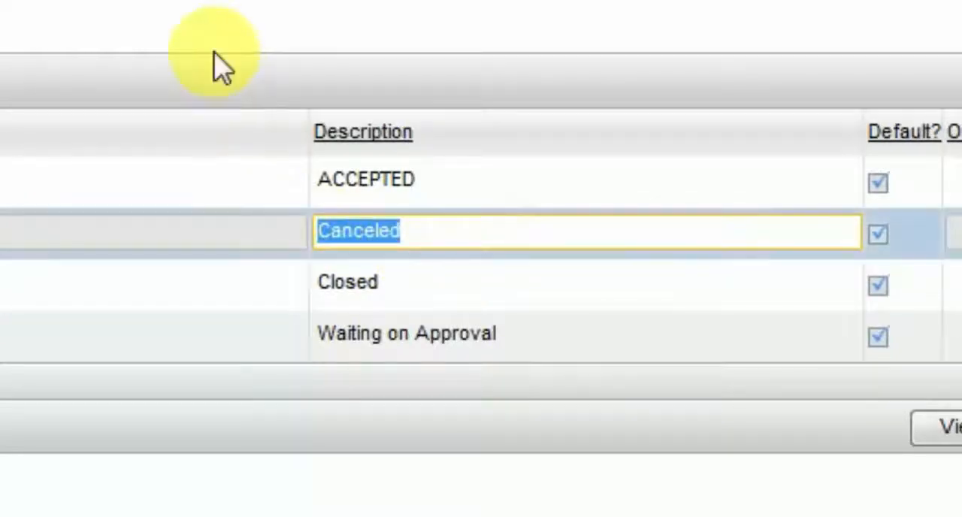
{"action": "type", "text": "REV"}
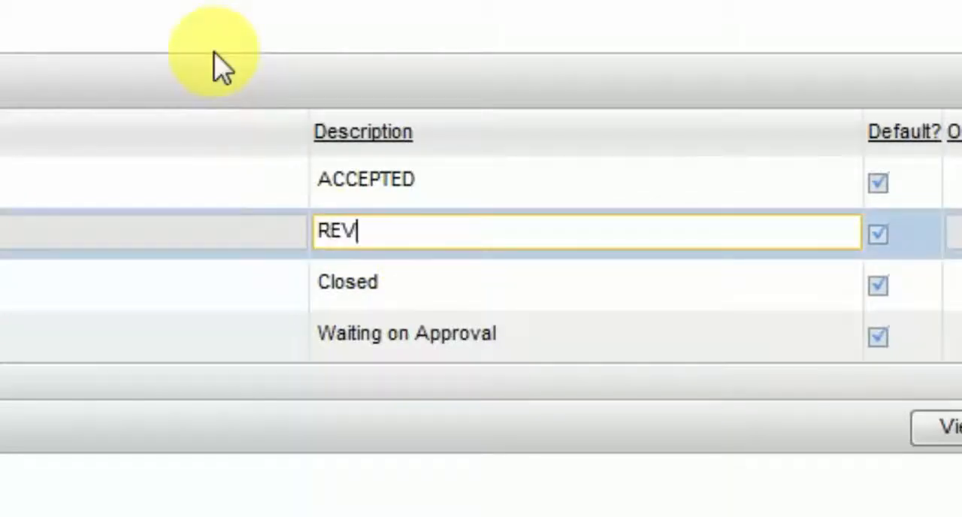
{"action": "type", "text": "OKED"}
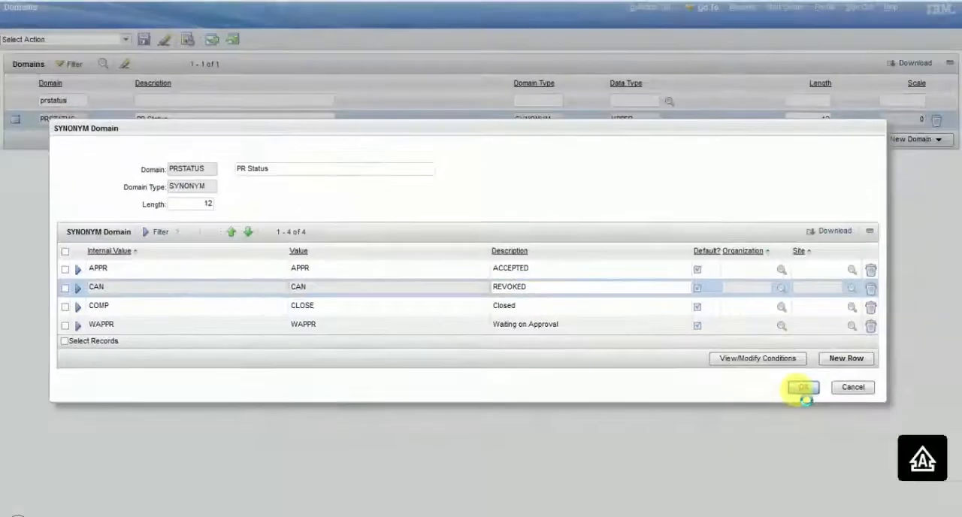
Step: OK the renamed domain and return to Purchasing > Purchase Requisitions
{"action": "left_click", "coordinate": [801, 388]}
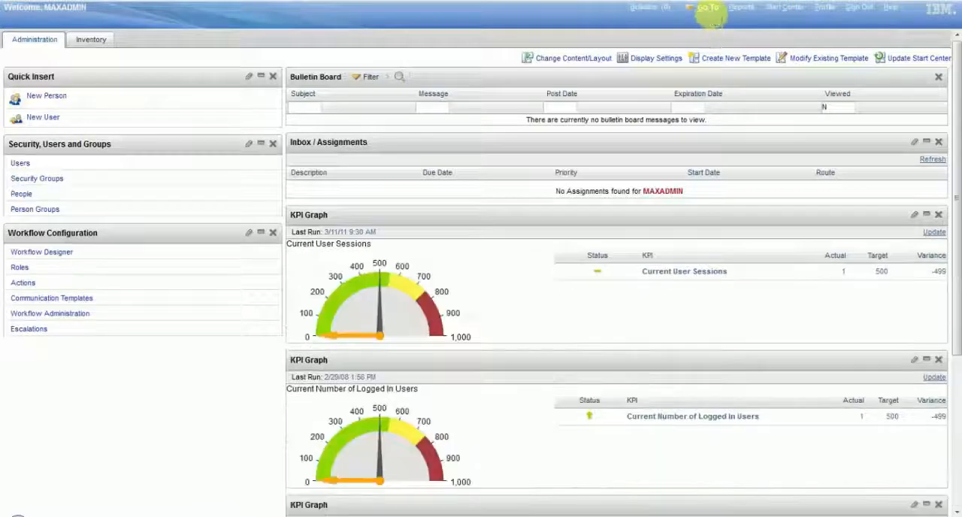
{"action": "left_click", "coordinate": [705, 6]}
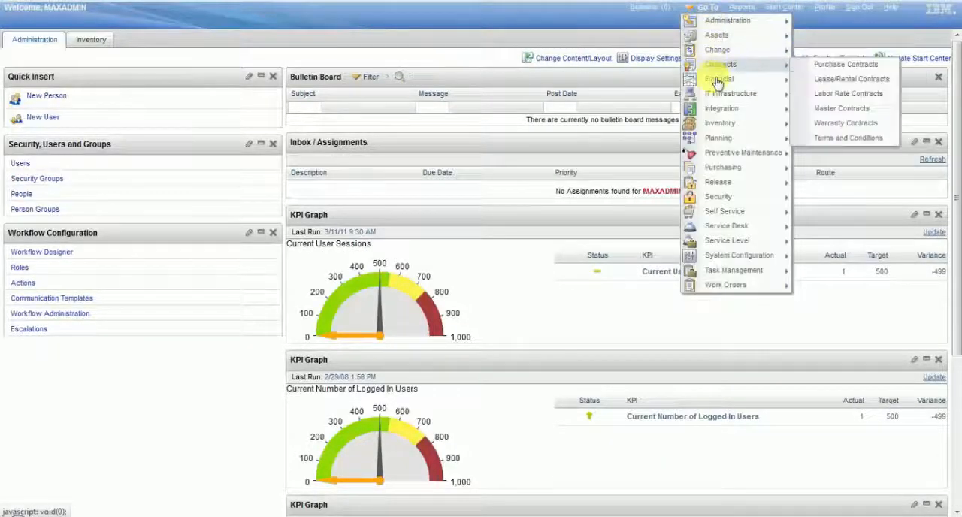
{"action": "mouse_move", "coordinate": [723, 167]}
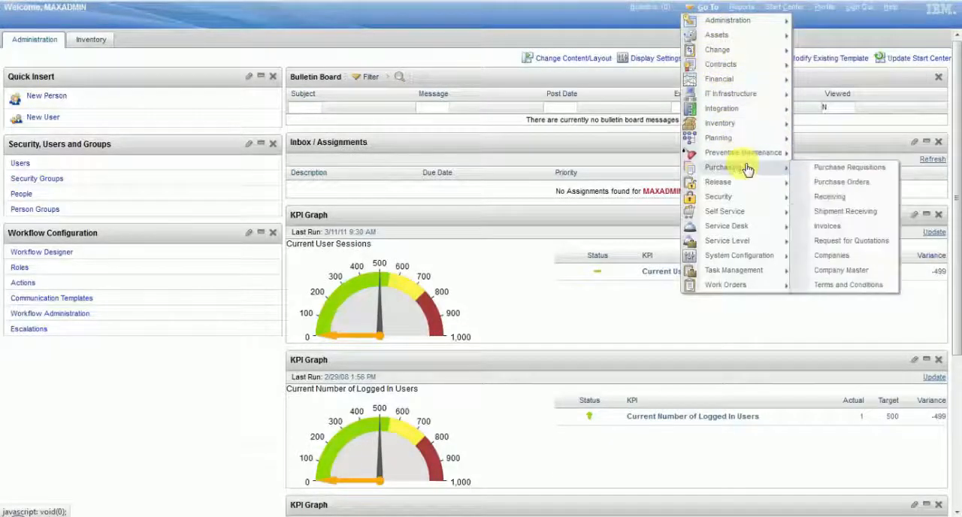
{"action": "left_click", "coordinate": [851, 166]}
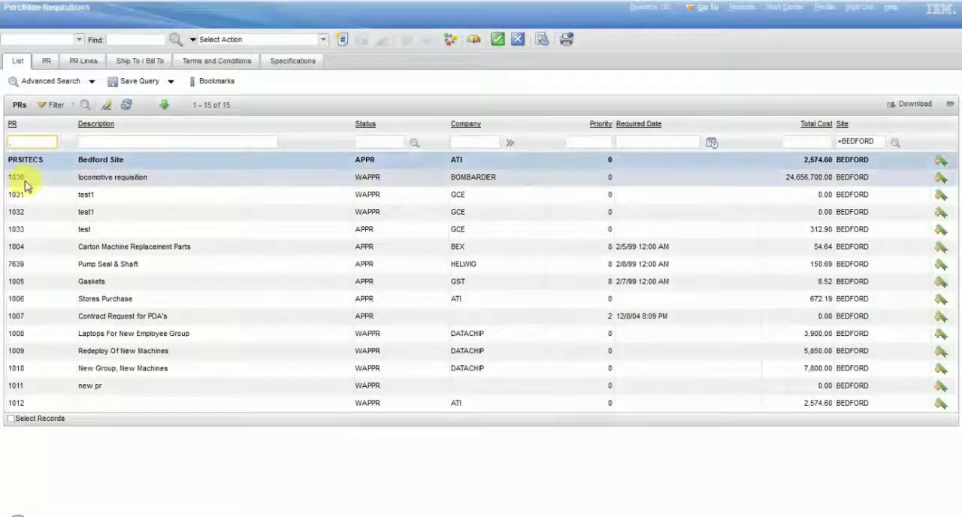
Step: Reopen PR 1030 and bring up its Change Status form again
{"action": "left_click", "coordinate": [15, 178]}
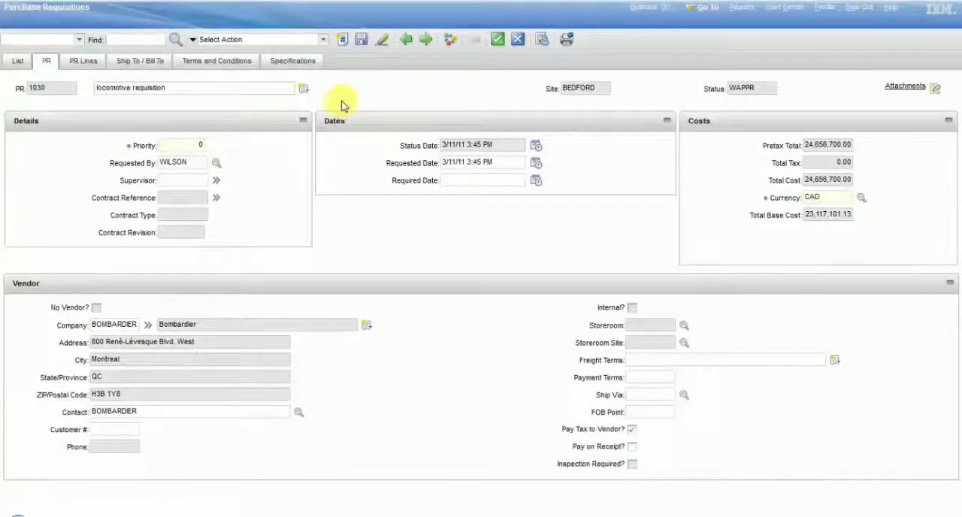
{"action": "mouse_move", "coordinate": [448, 39]}
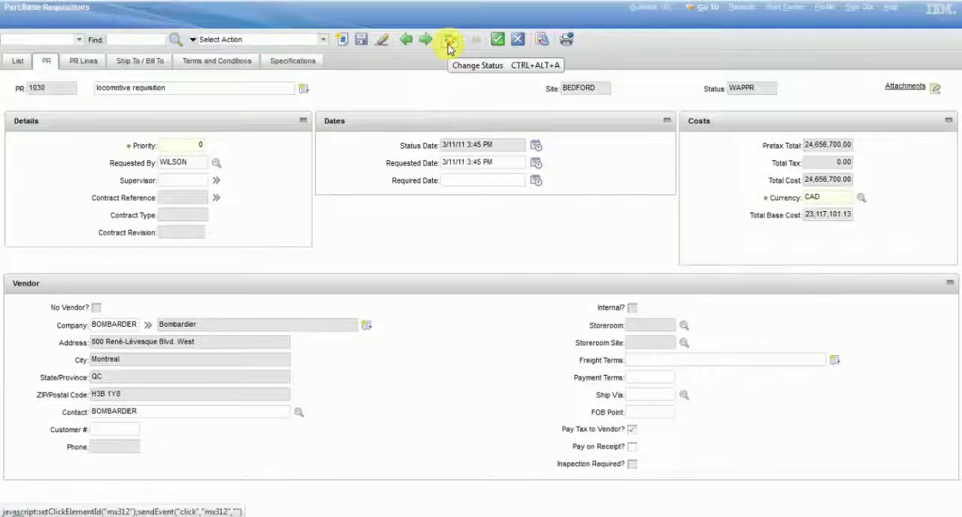
{"action": "left_click", "coordinate": [448, 39]}
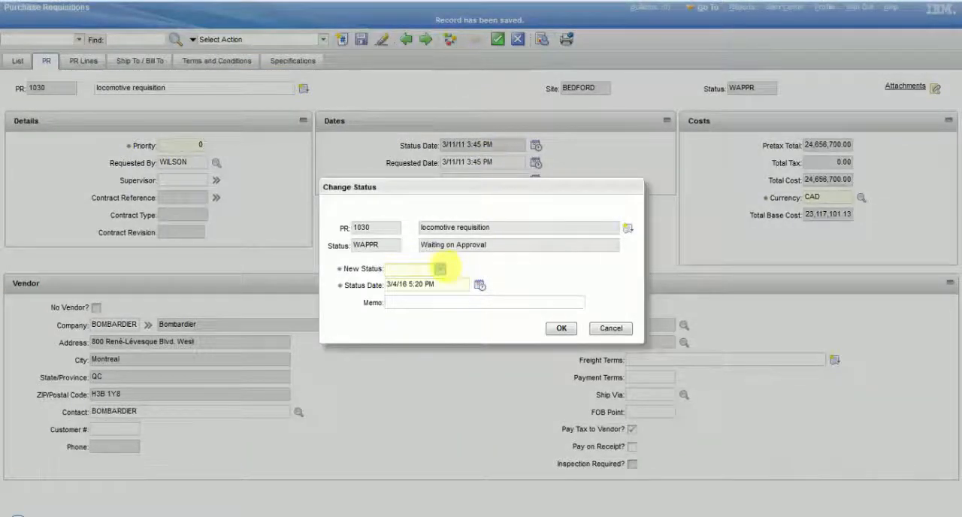
Step: Cycle requisition 1030's New Status through ACCEPTED and REVOKED, leaving ACCEPTED selected
{"action": "left_click", "coordinate": [441, 268]}
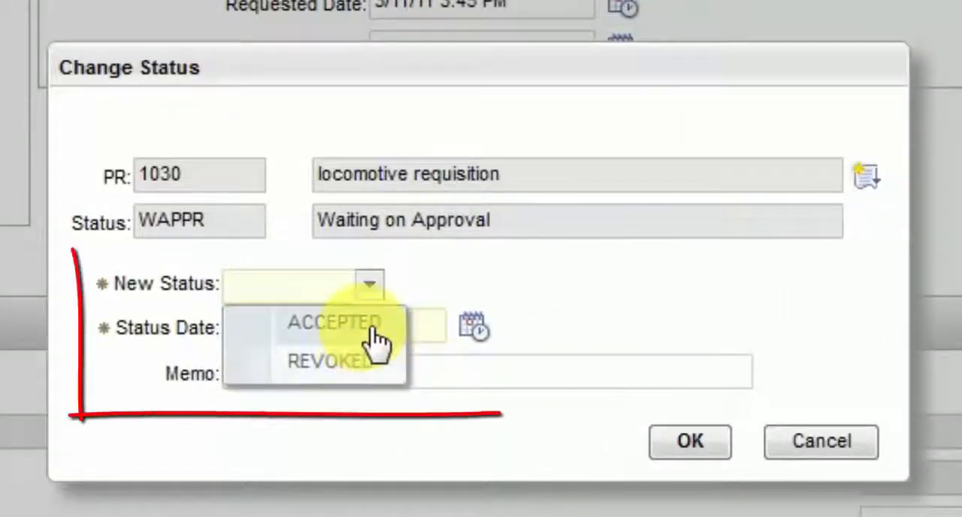
{"action": "left_click", "coordinate": [335, 322]}
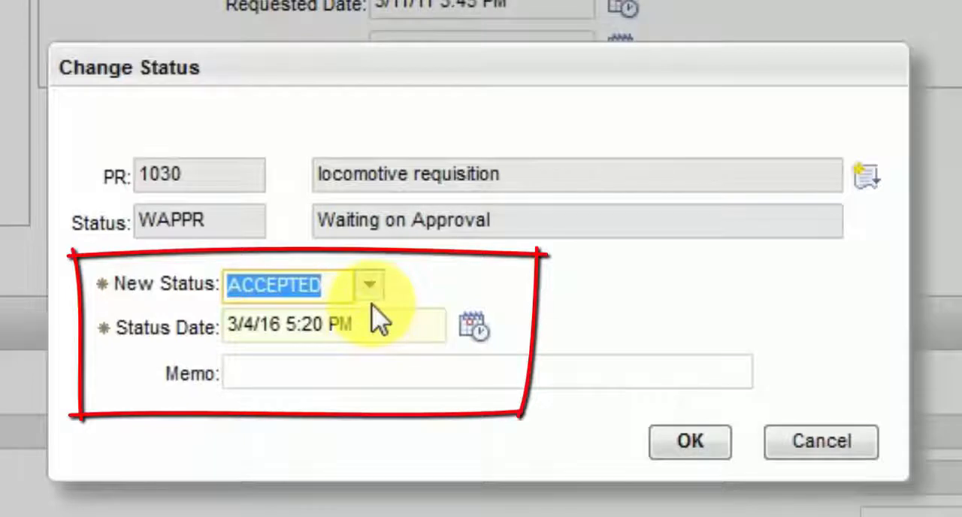
{"action": "left_click", "coordinate": [370, 284]}
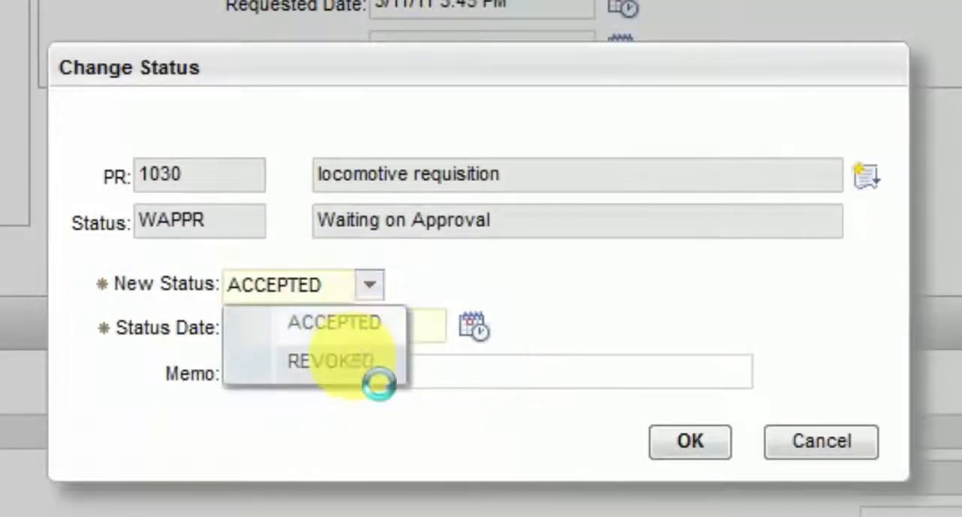
{"action": "left_click", "coordinate": [331, 361]}
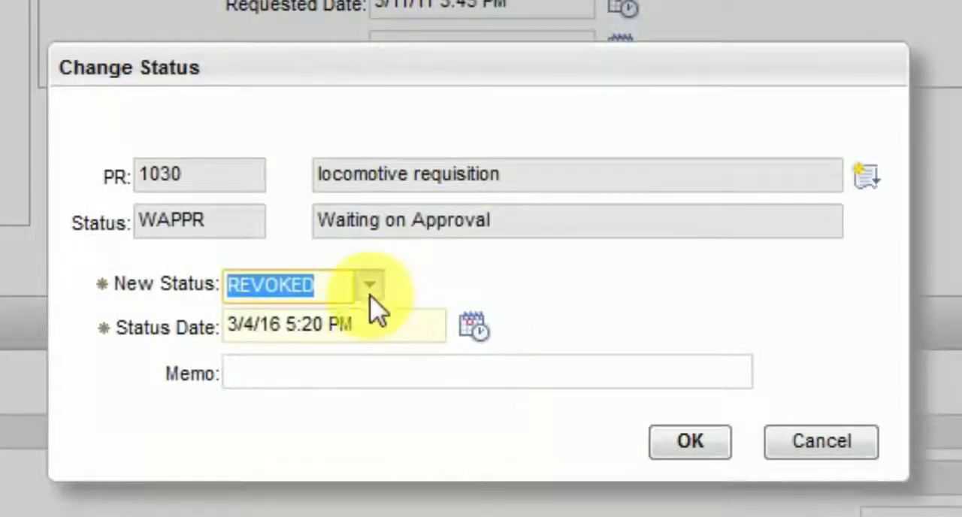
{"action": "left_click", "coordinate": [370, 285]}
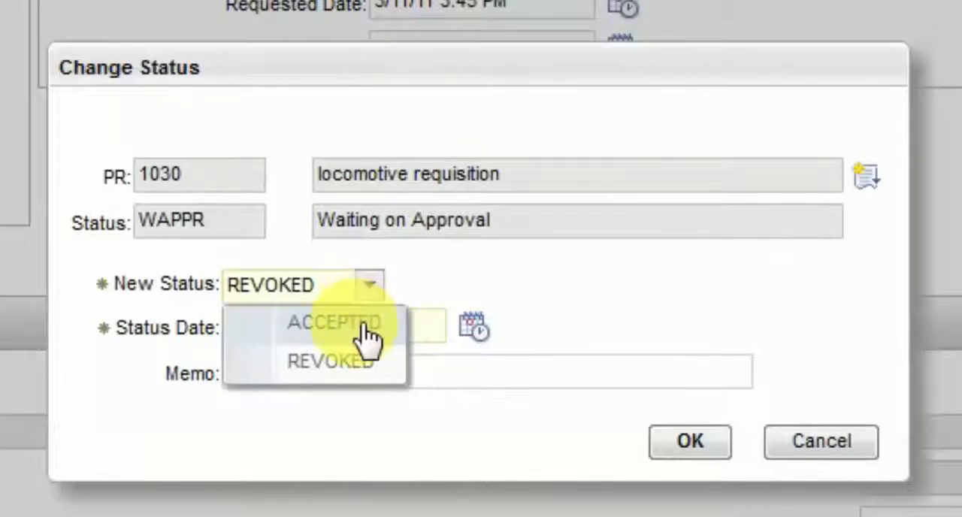
{"action": "left_click", "coordinate": [336, 323]}
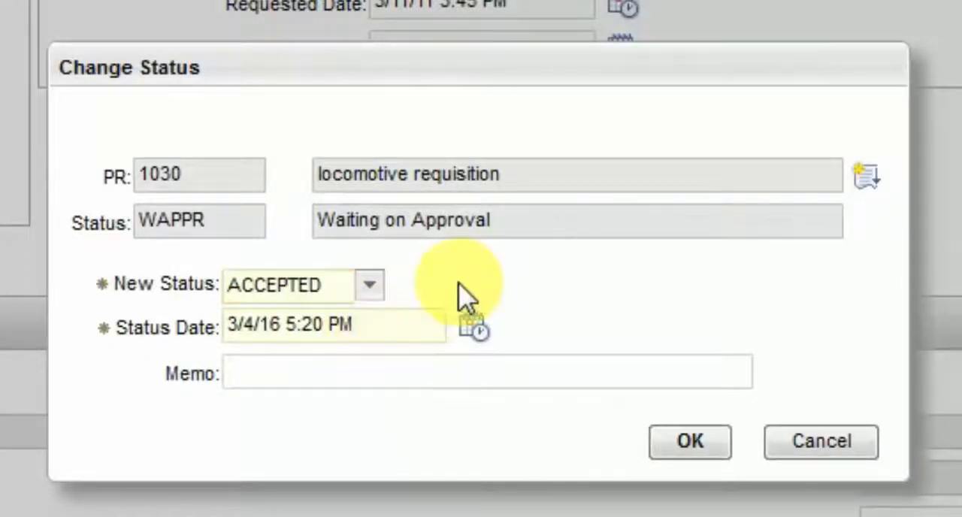